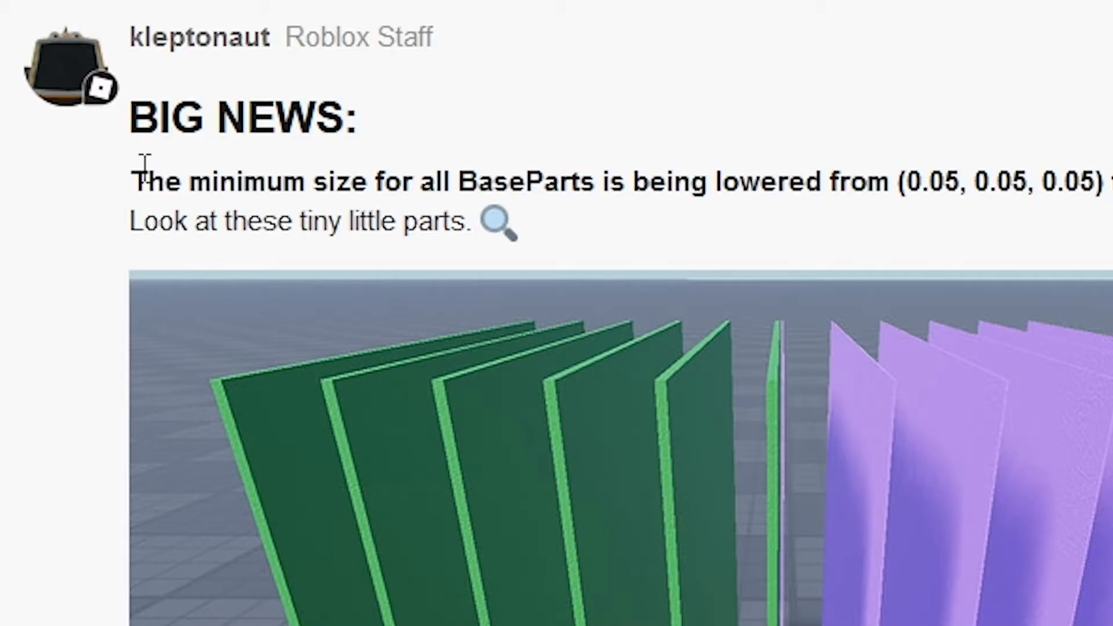
{"action": "mouse_move", "coordinate": [542, 172]}
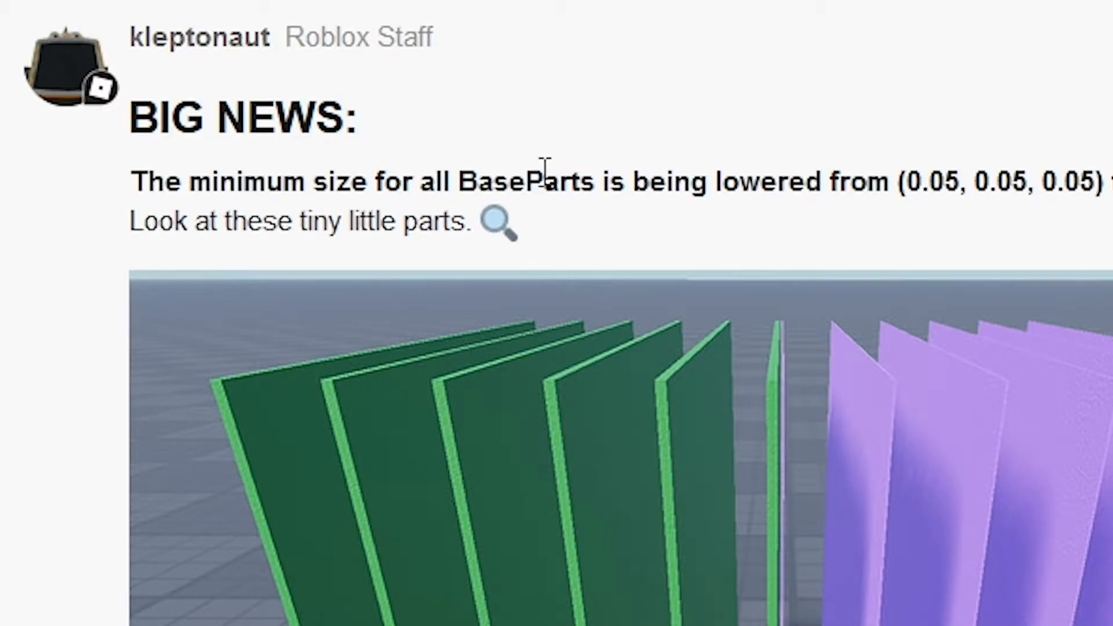
{"action": "scroll", "scroll_direction": "down", "scroll_amount": 3}
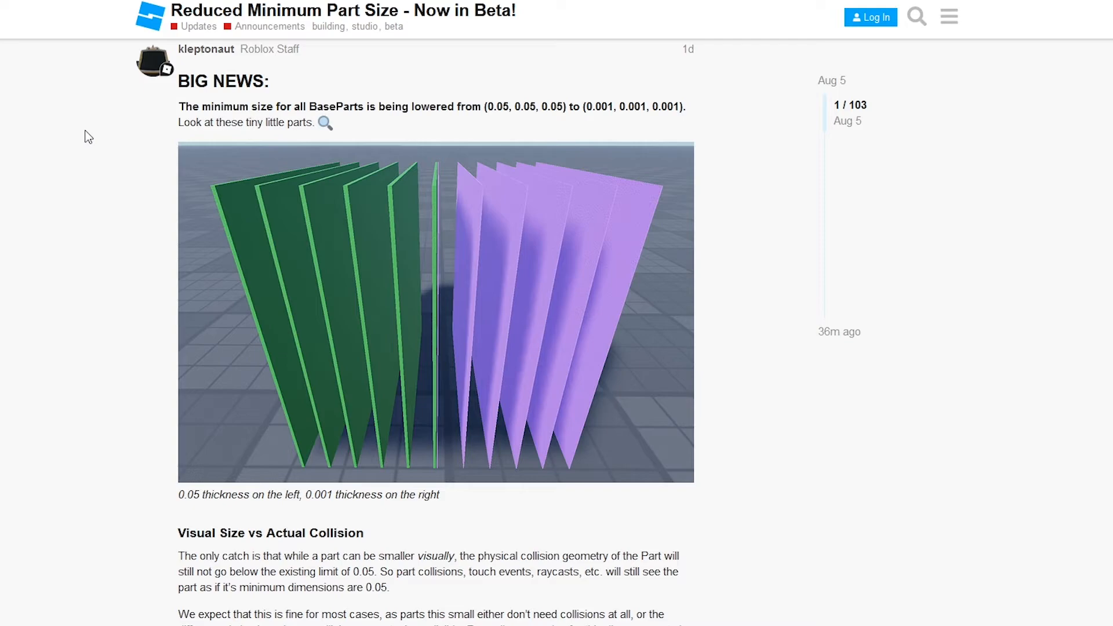
{"action": "mouse_move", "coordinate": [179, 127]}
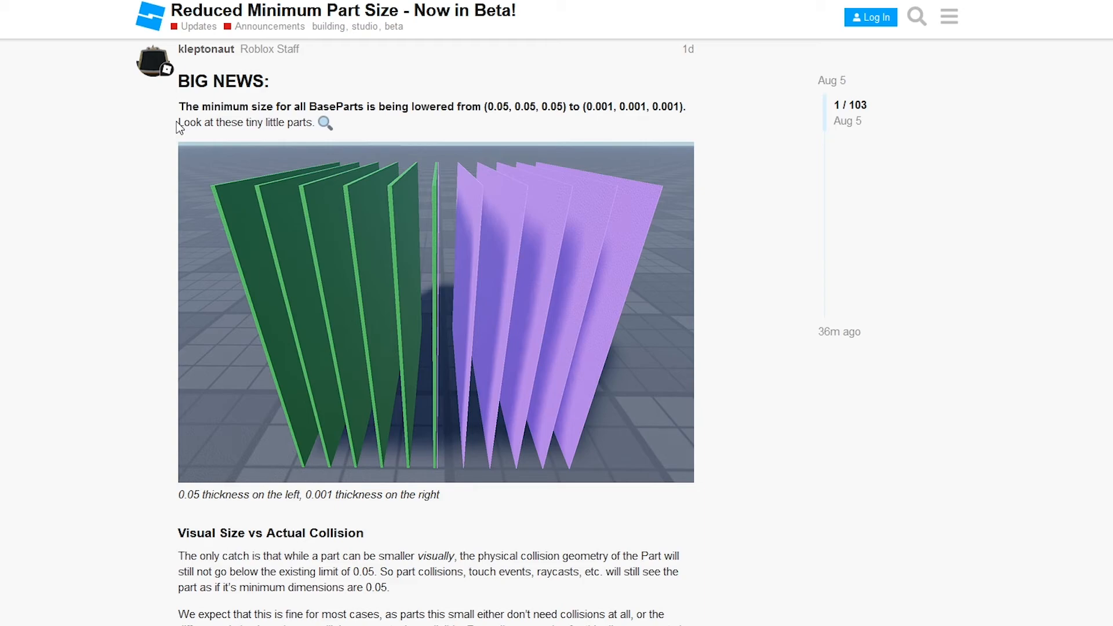
{"action": "mouse_move", "coordinate": [178, 127]}
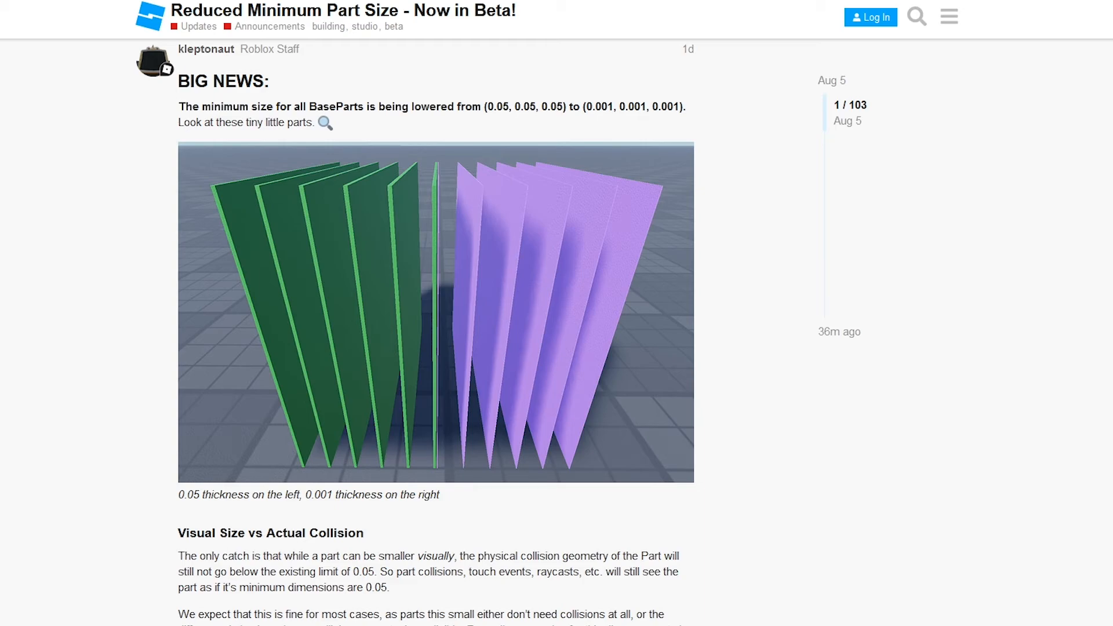